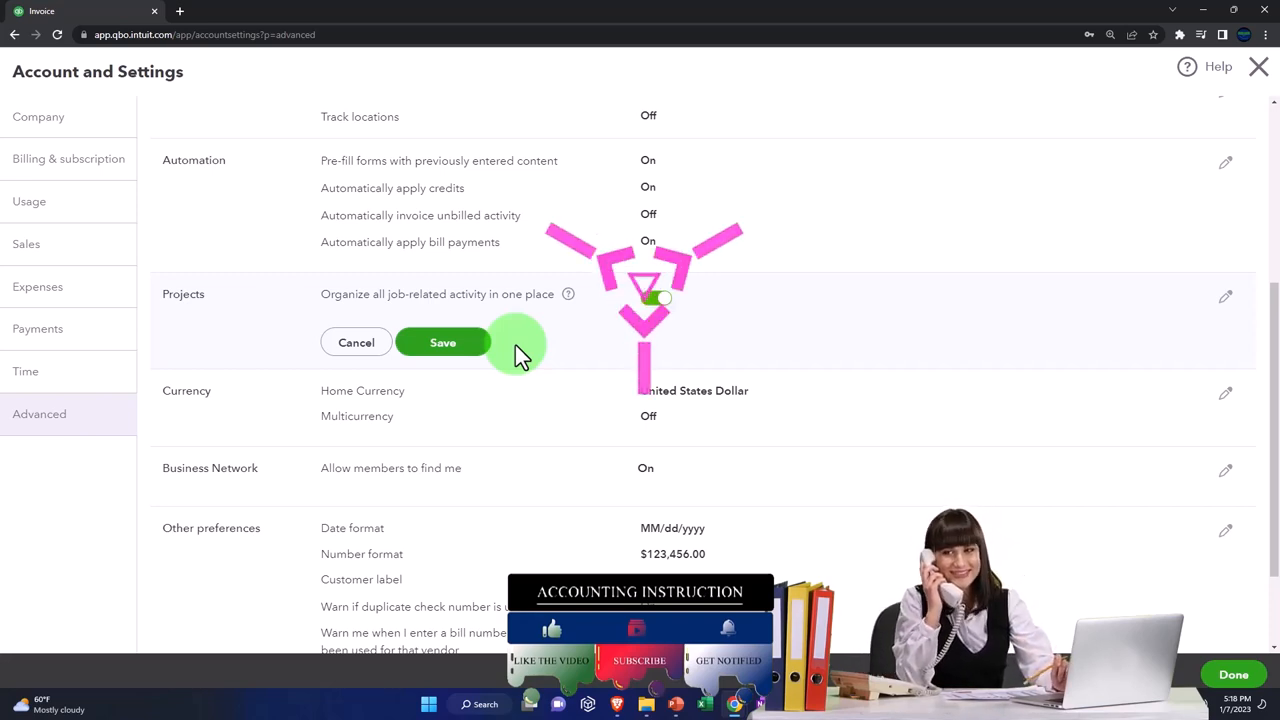
pyautogui.click(656, 296)
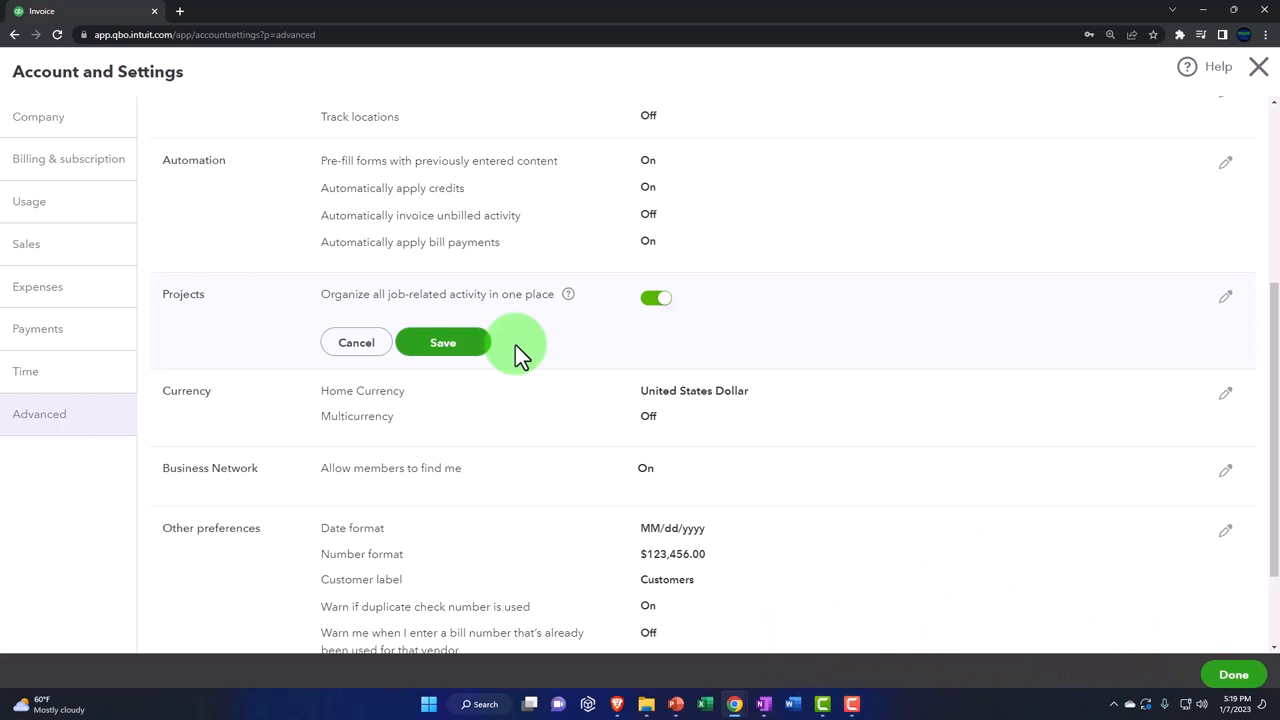
pyautogui.click(442, 342)
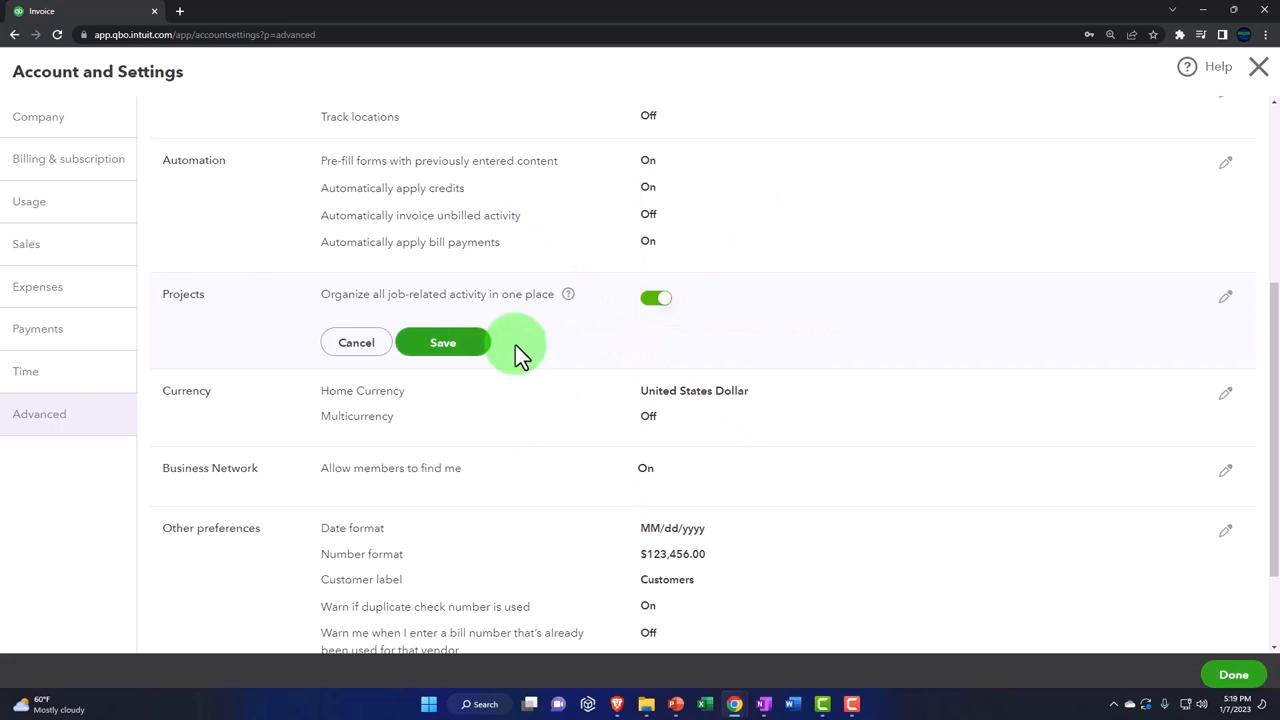
pyautogui.moveTo(544, 414)
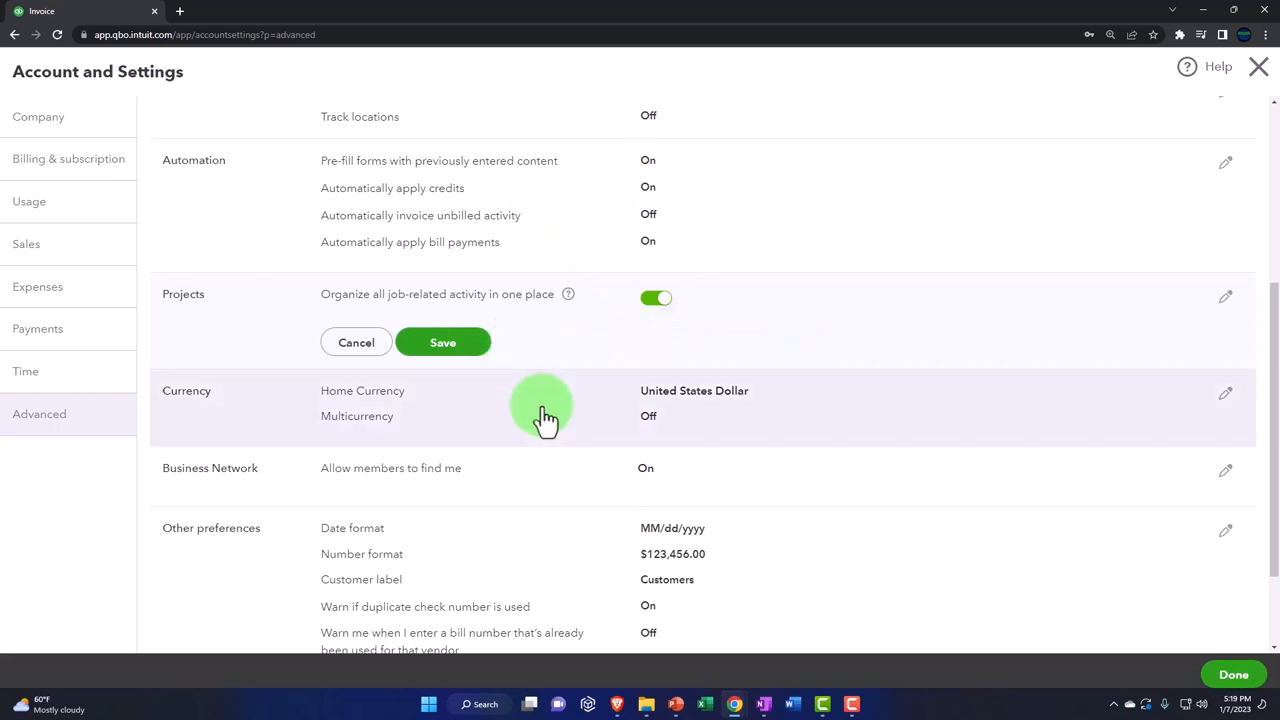